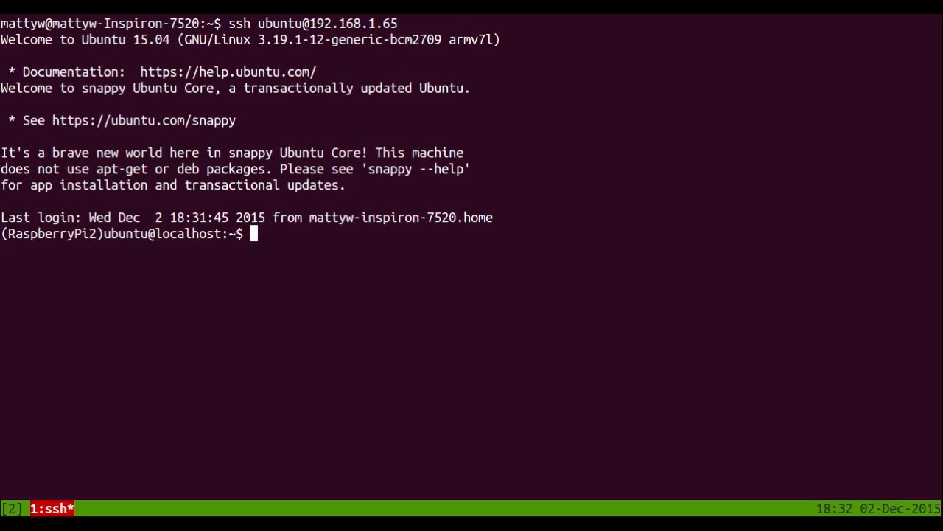
{"action": "type", "text": "snappy"}
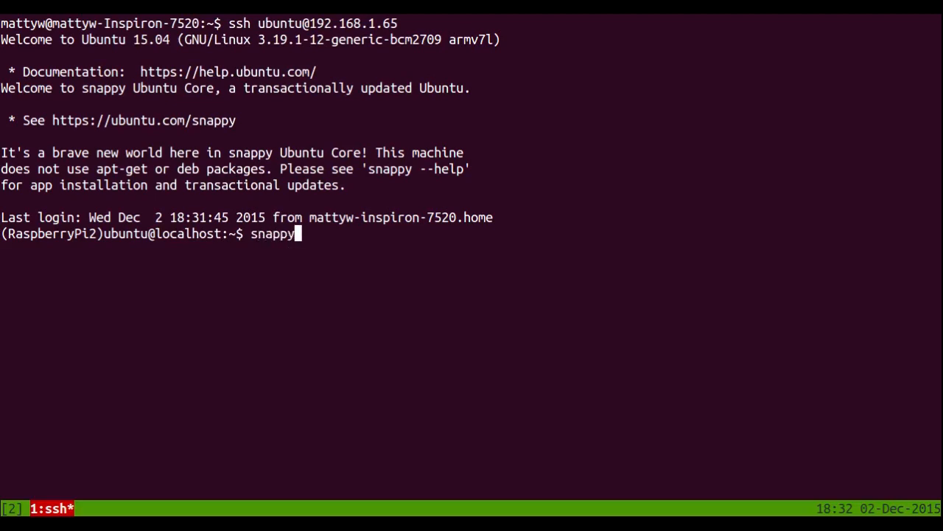
{"action": "type", "text": "list"}
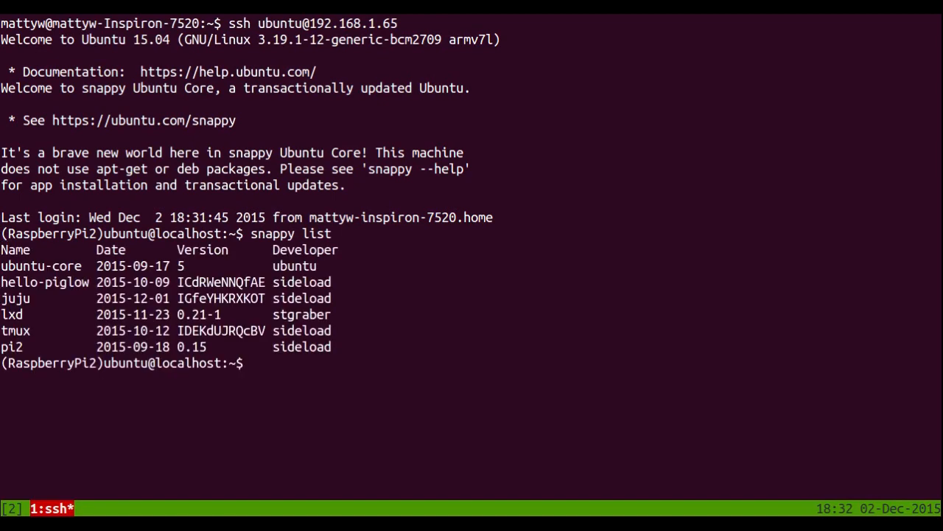
{"action": "type", "text": "juju."}
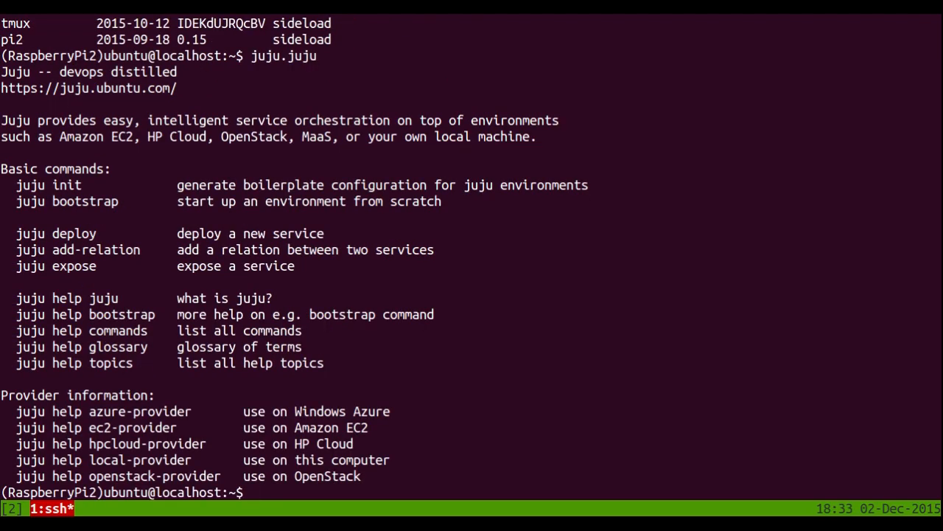
{"action": "type", "text": "juju.juj"}
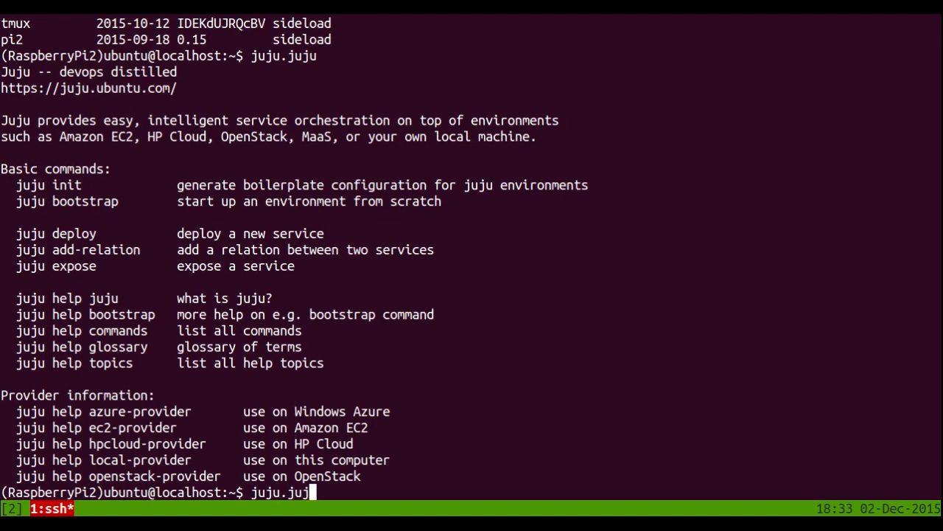
{"action": "type", "text": "env"}
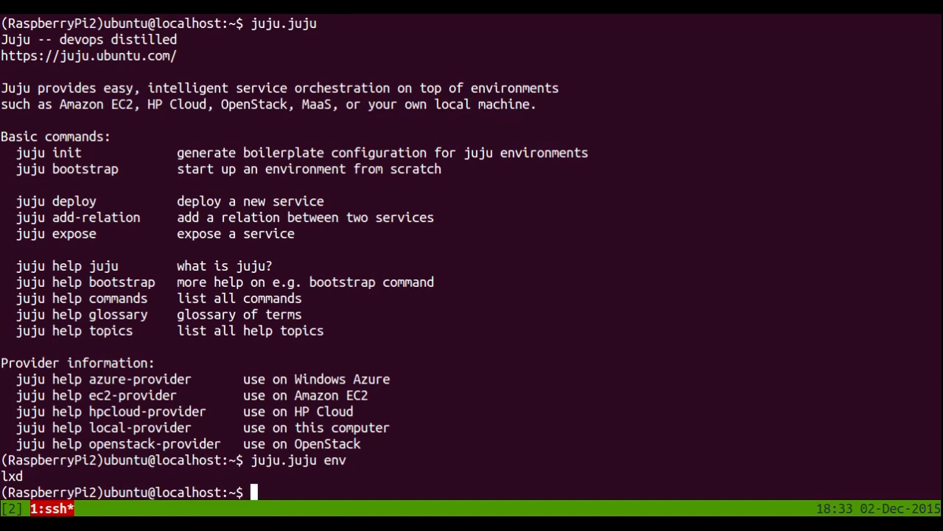
{"action": "type", "text": "lxc list"}
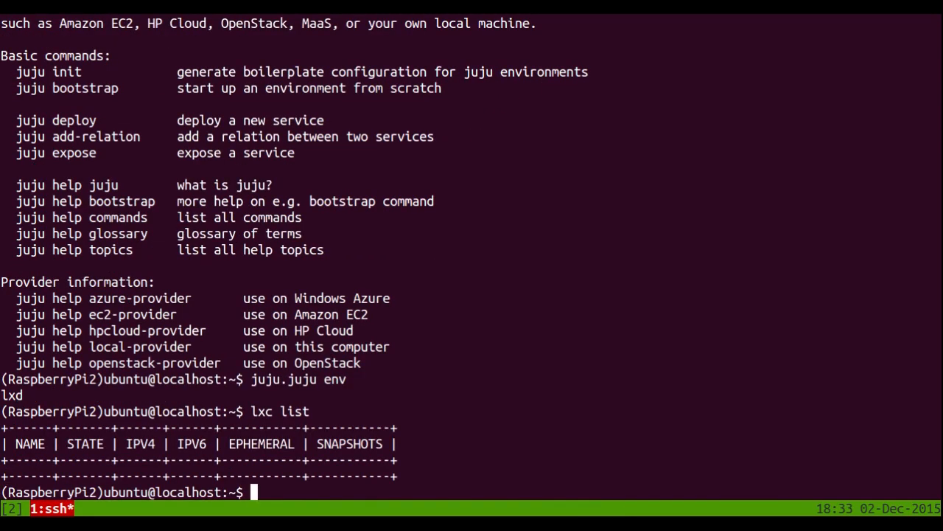
{"action": "type", "text": "juju.juju b"}
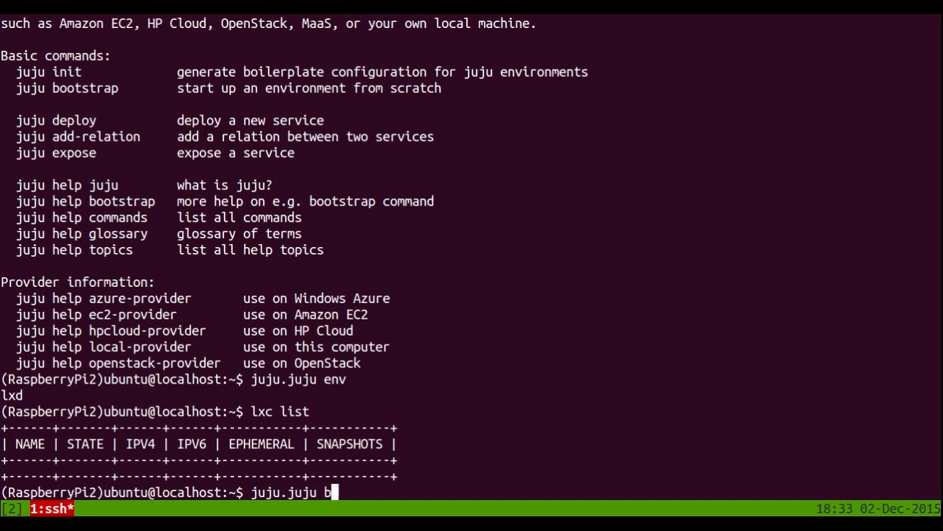
{"action": "type", "text": "ootstrap --"}
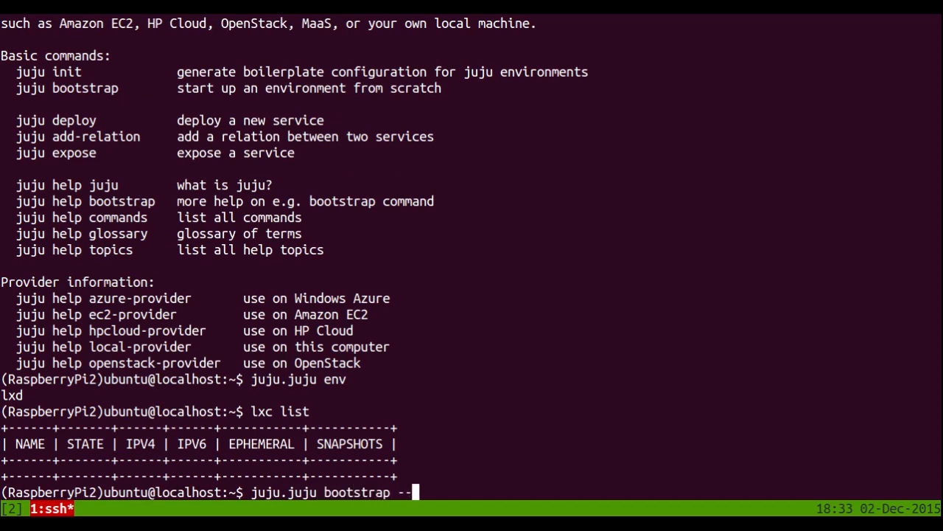
{"action": "type", "text": "upload-tools"}
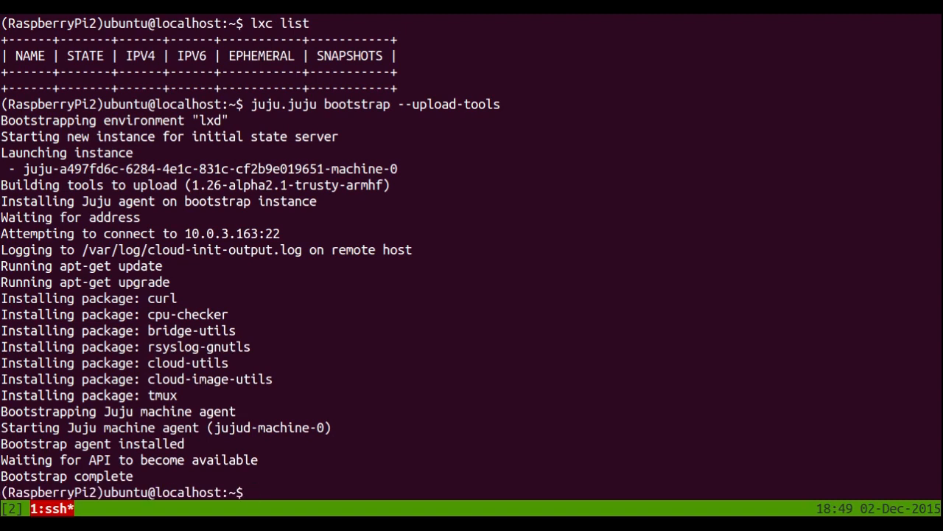
{"action": "type", "text": "juju"}
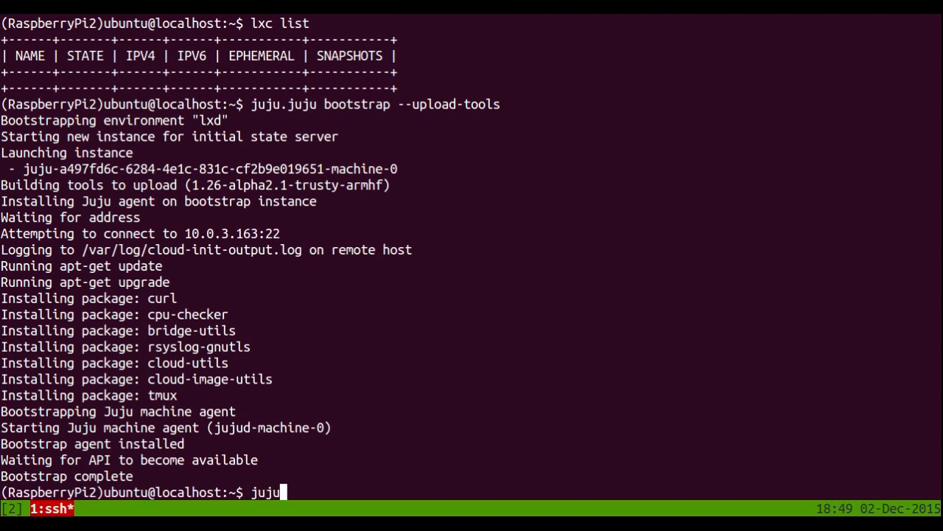
{"action": "type", "text": ".juju stat"}
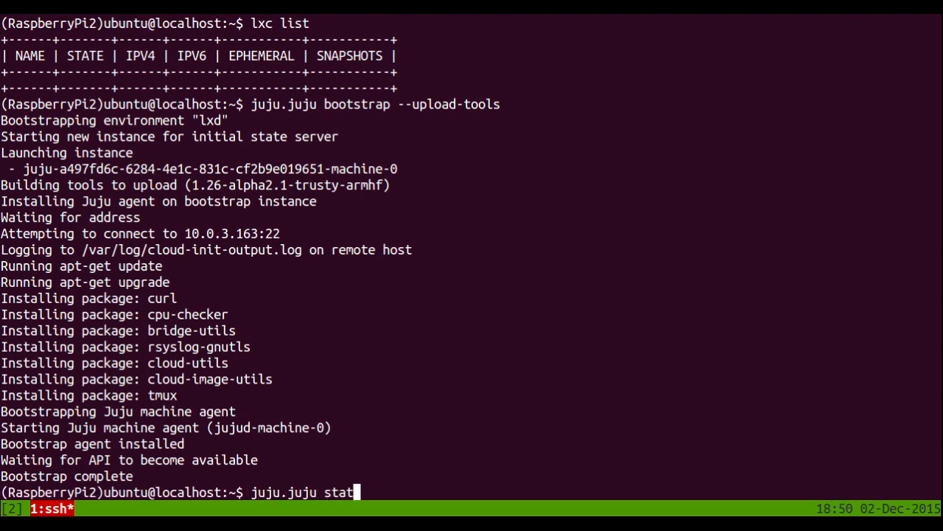
{"action": "type", "text": "us --format"}
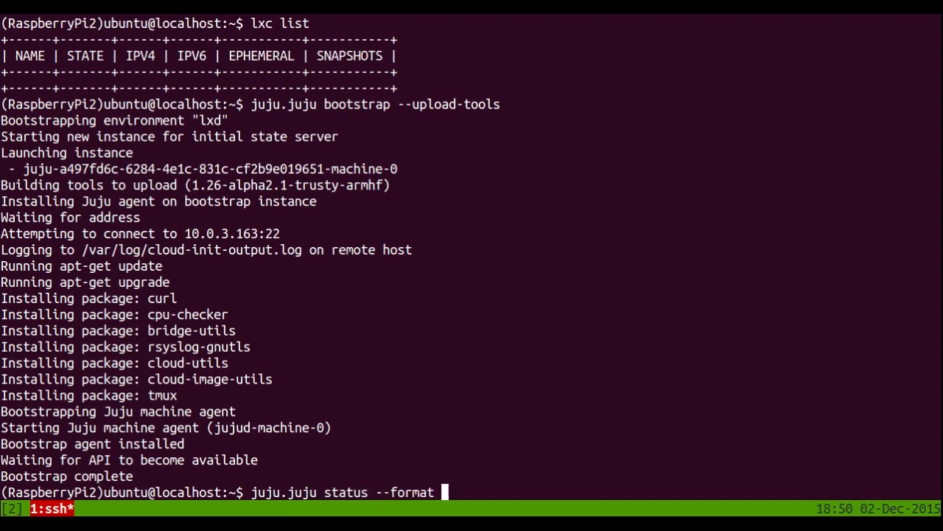
{"action": "type", "text": "tabular"}
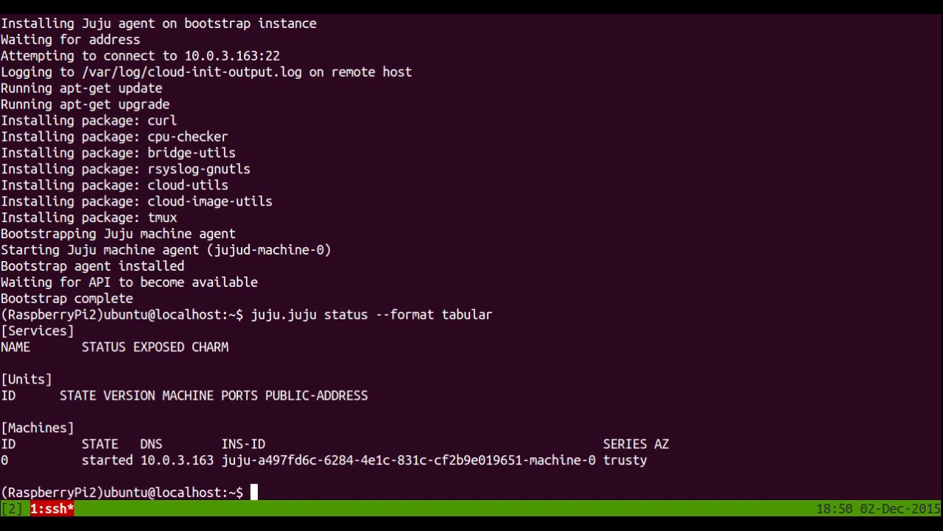
{"action": "type", "text": "lxc list"}
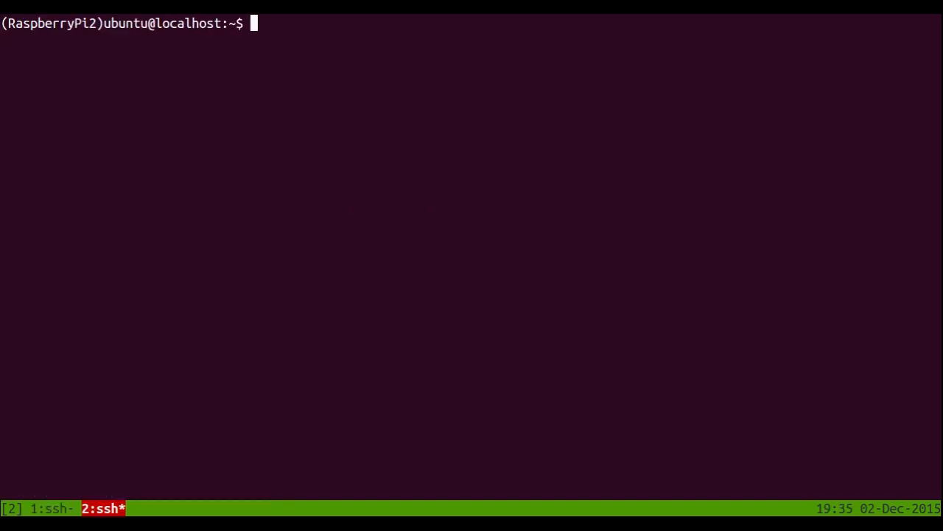
{"action": "type", "text": "juju.juju deploy"}
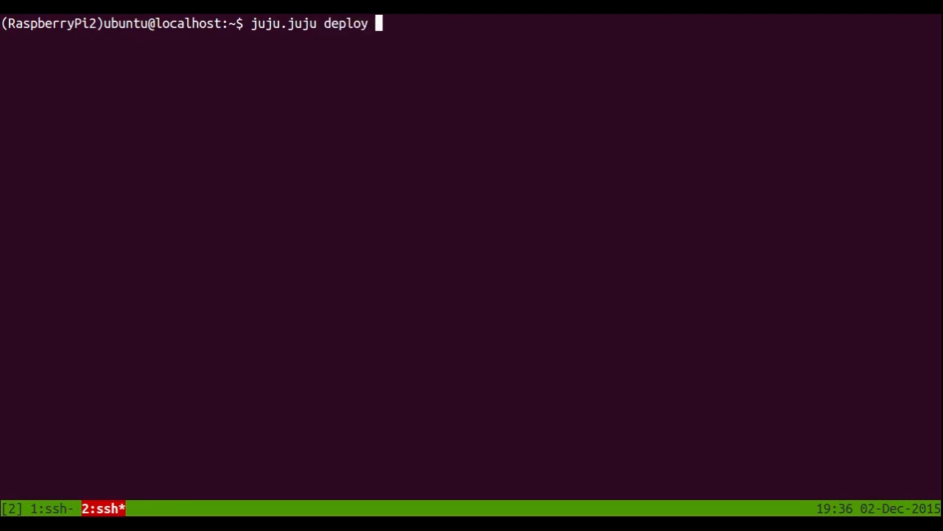
{"action": "type", "text": "local:trusty"}
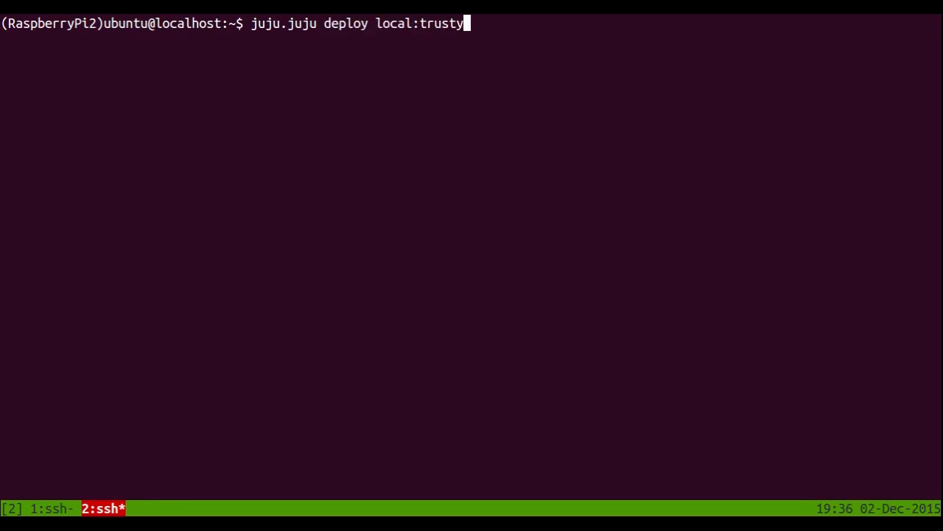
{"action": "type", "text": "/simple-server"}
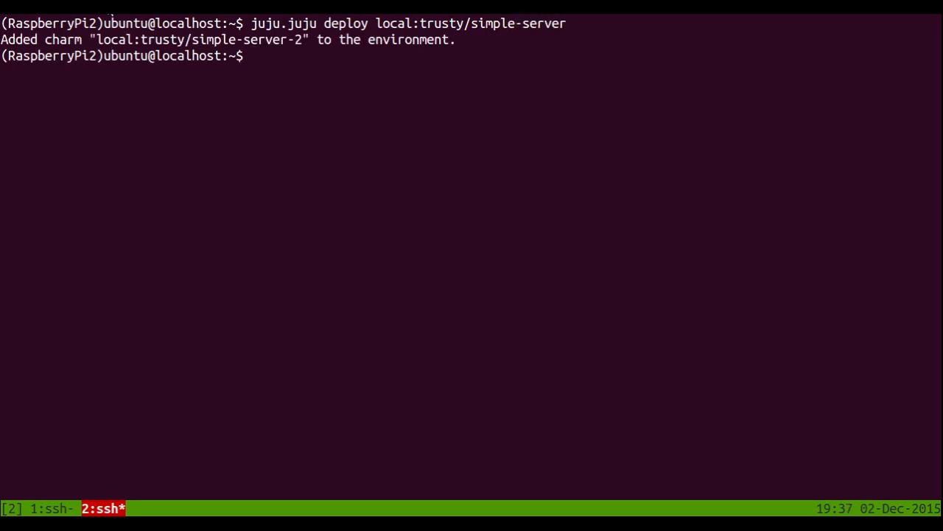
{"action": "type", "text": "watch j"}
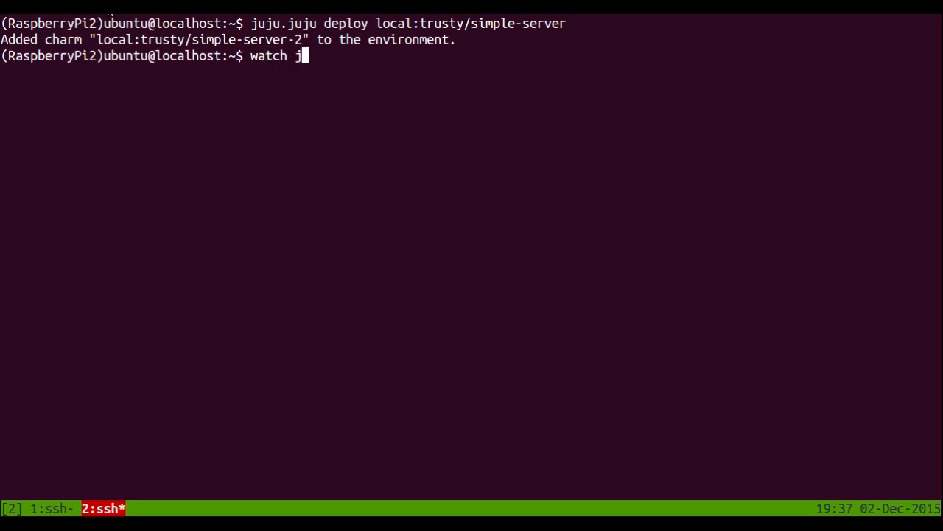
{"action": "type", "text": "uju.juju status"}
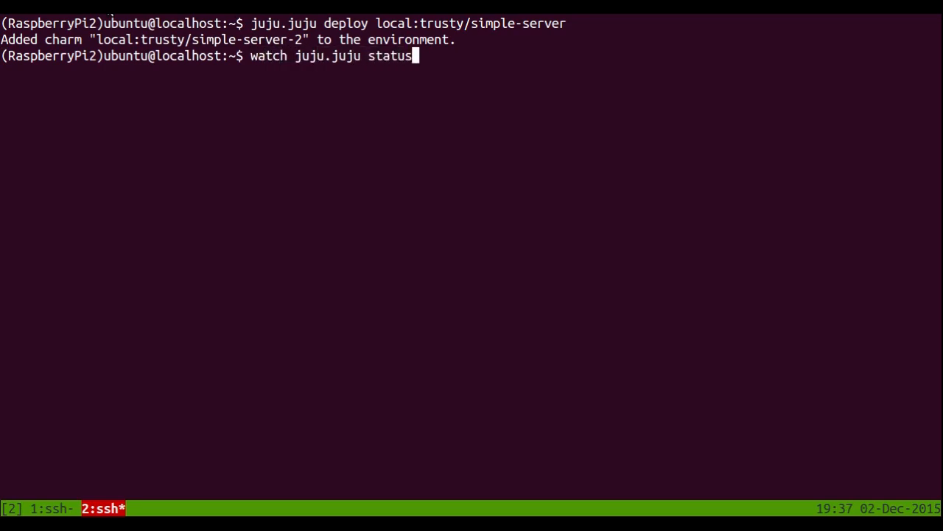
{"action": "type", "text": "--format tab"}
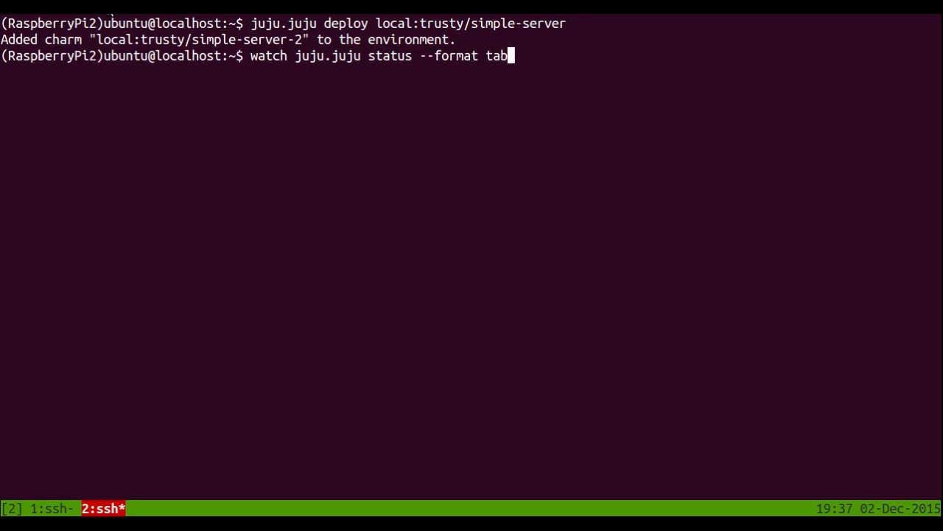
{"action": "type", "text": "ular"}
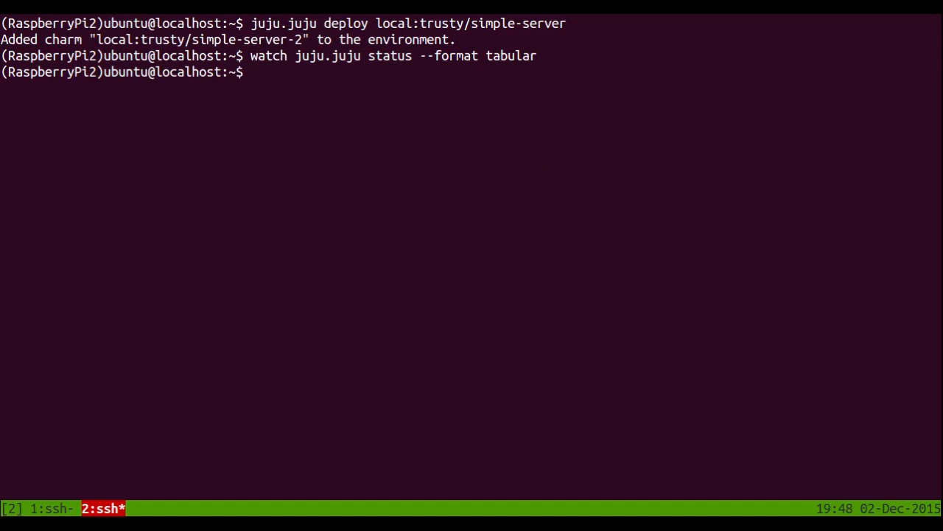
{"action": "type", "text": "juju.juju expose s"}
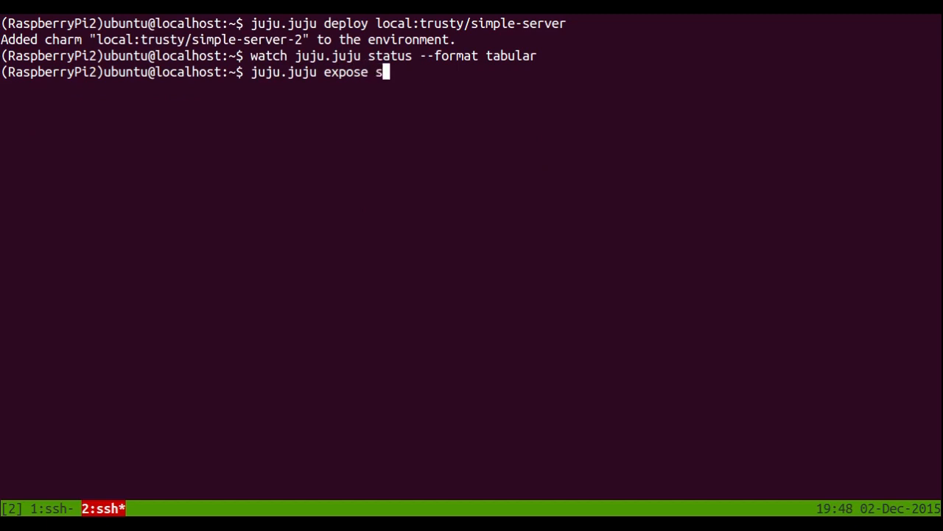
{"action": "type", "text": "imple-server"}
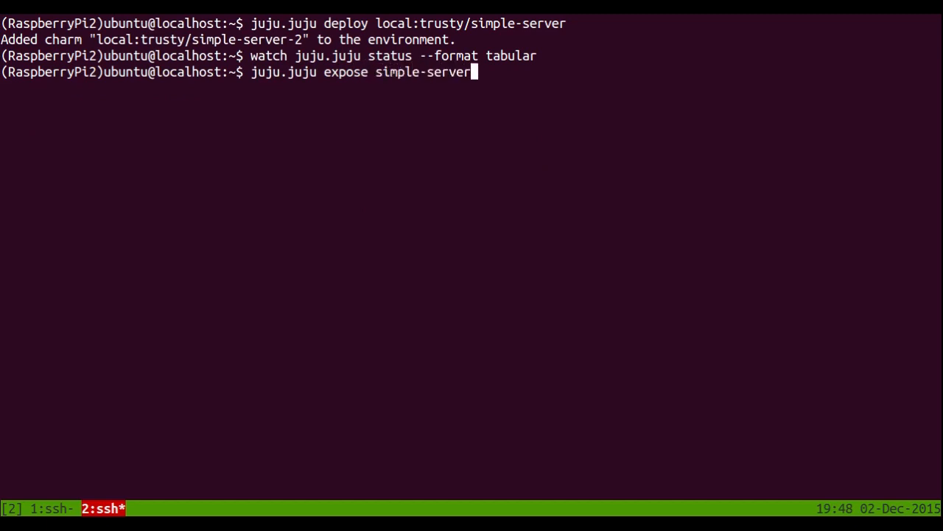